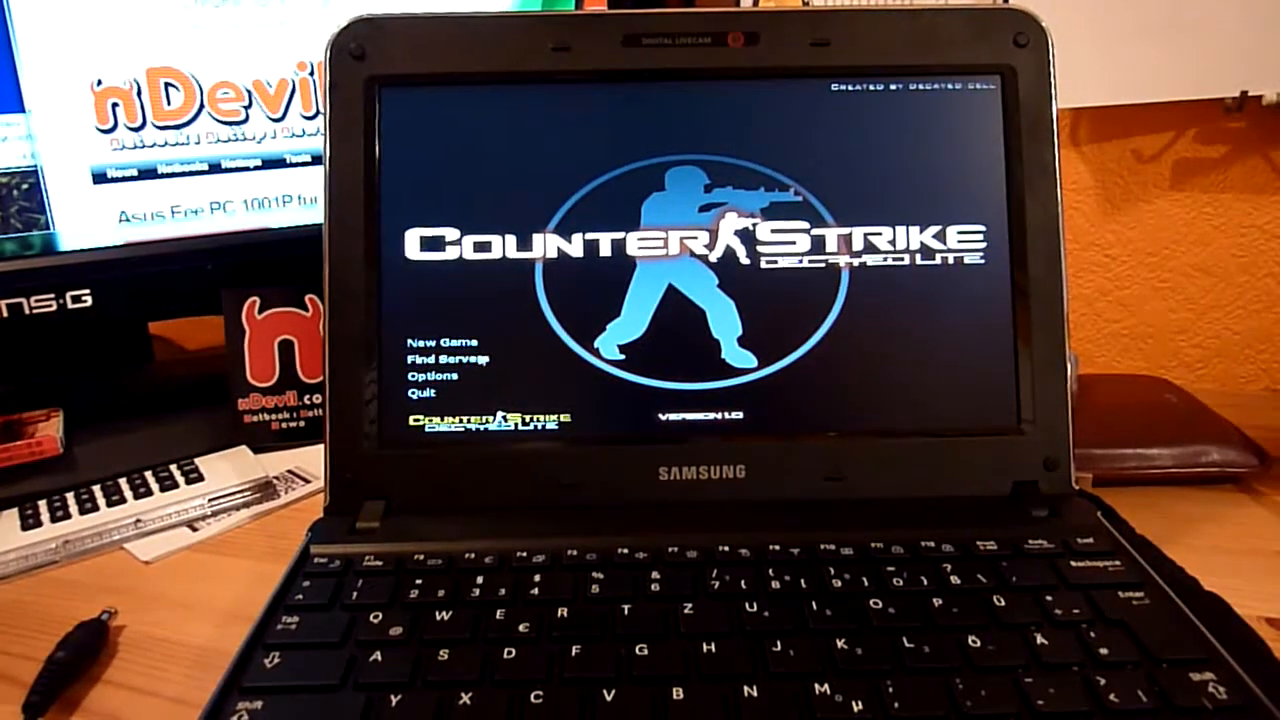
# - Start a new game on the Italy map, dismiss its info message, and join the CT Forces
pyautogui.click(439, 341)
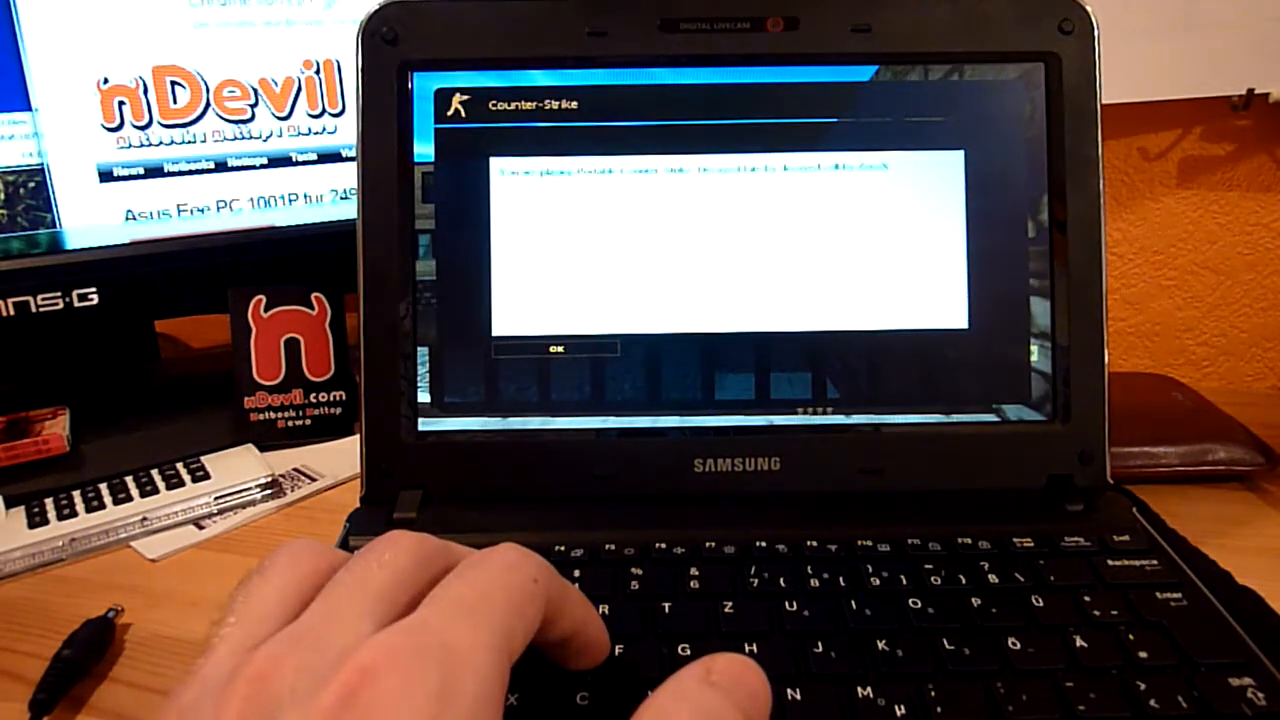
pyautogui.click(556, 348)
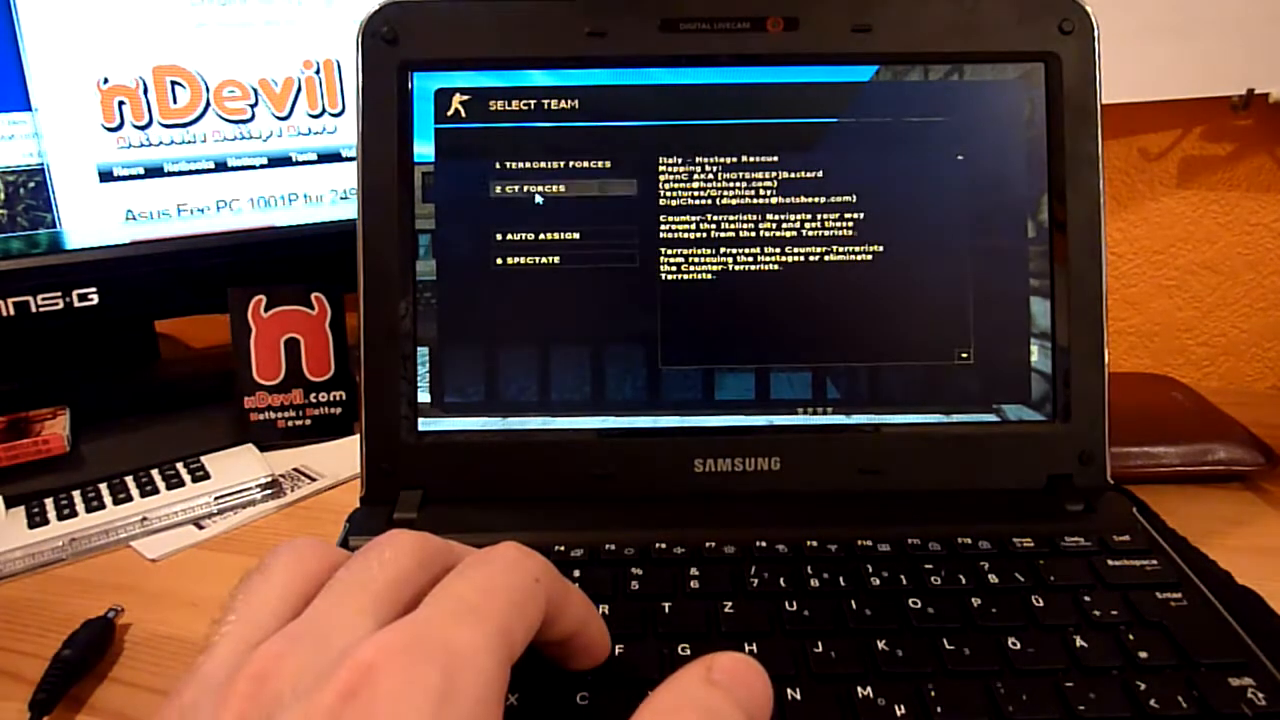
pyautogui.click(537, 189)
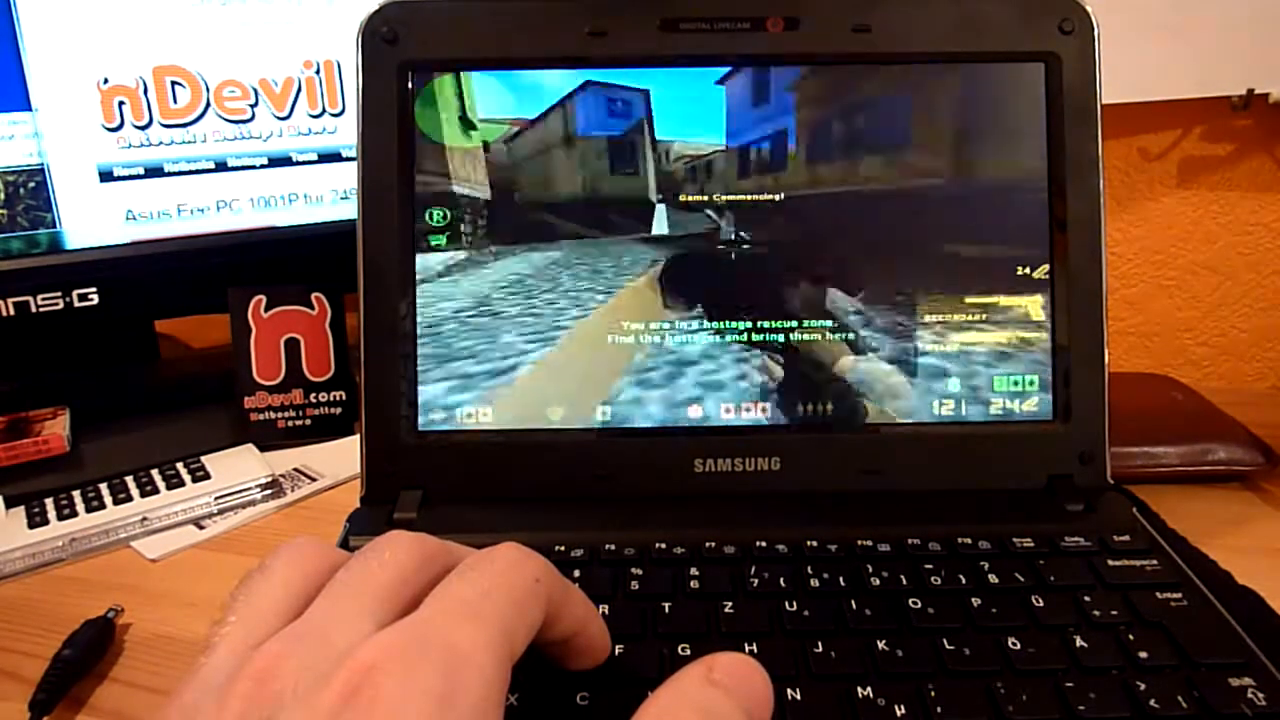